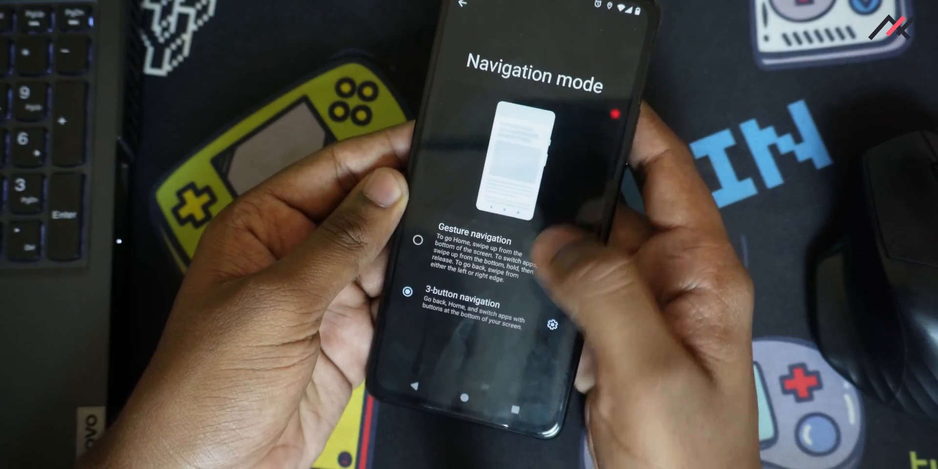
Step: Select Gesture navigation in place of 3-button navigation and return home
{"action": "left_click", "coordinate": [412, 240]}
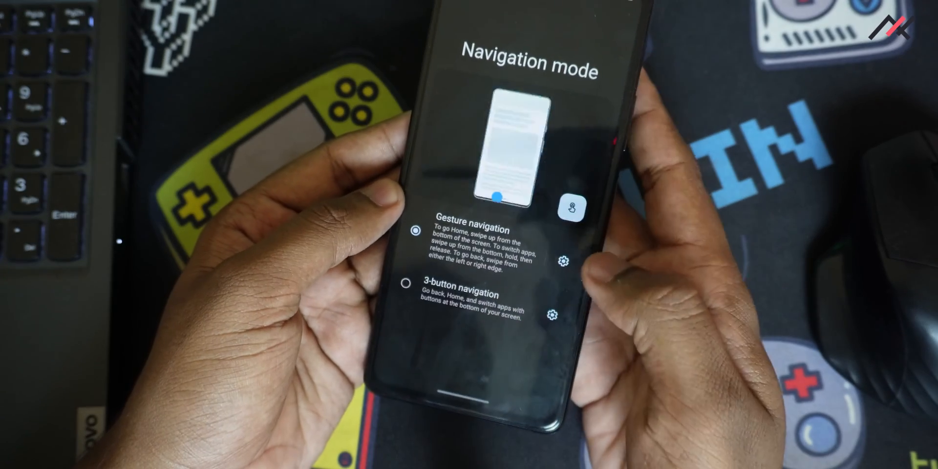
{"action": "left_click", "coordinate": [562, 261]}
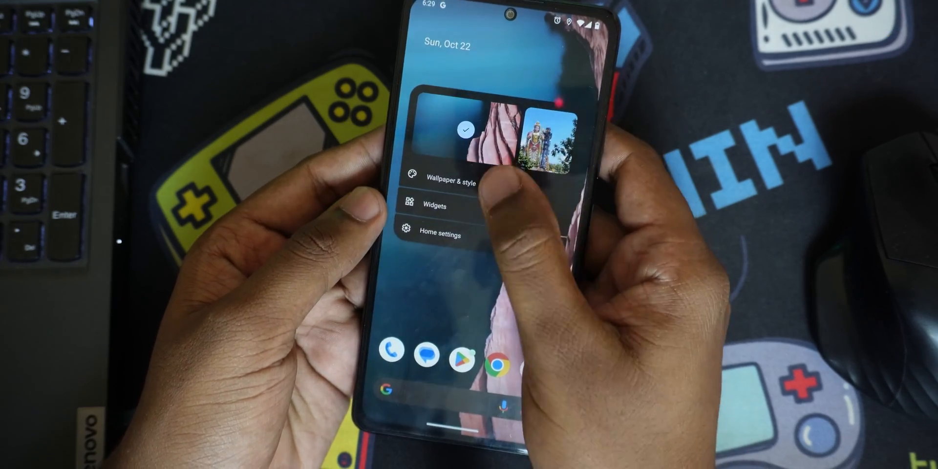
Step: Enter Wallpaper & style customisation from the home screen menu
{"action": "left_click", "coordinate": [452, 183]}
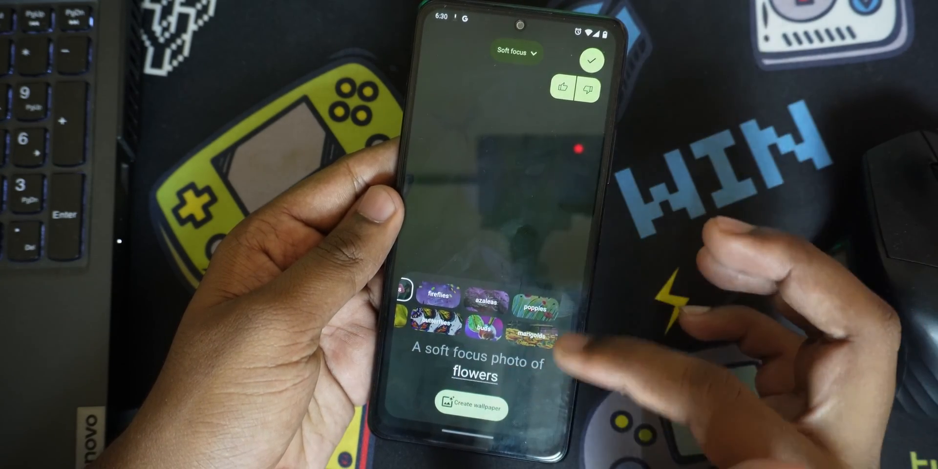
Step: Agree to the generative AI terms and create the dark theme emerald ice wallpaper
{"action": "left_click", "coordinate": [515, 52]}
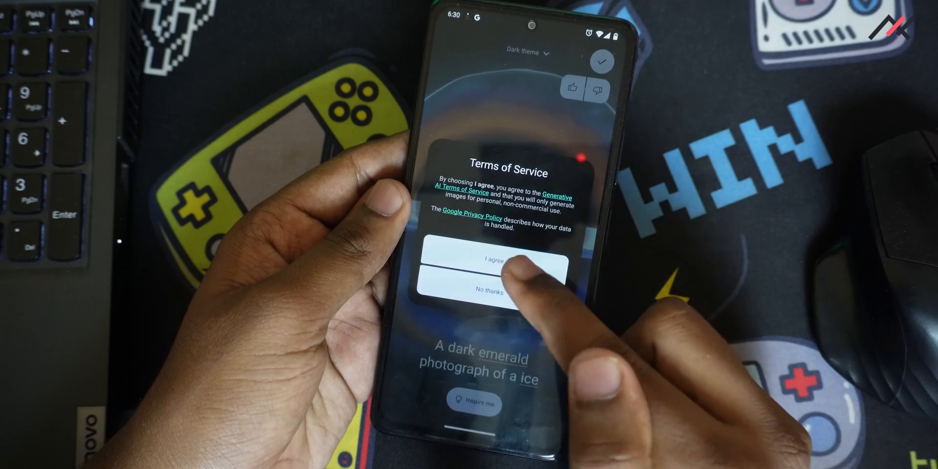
{"action": "left_click", "coordinate": [490, 260]}
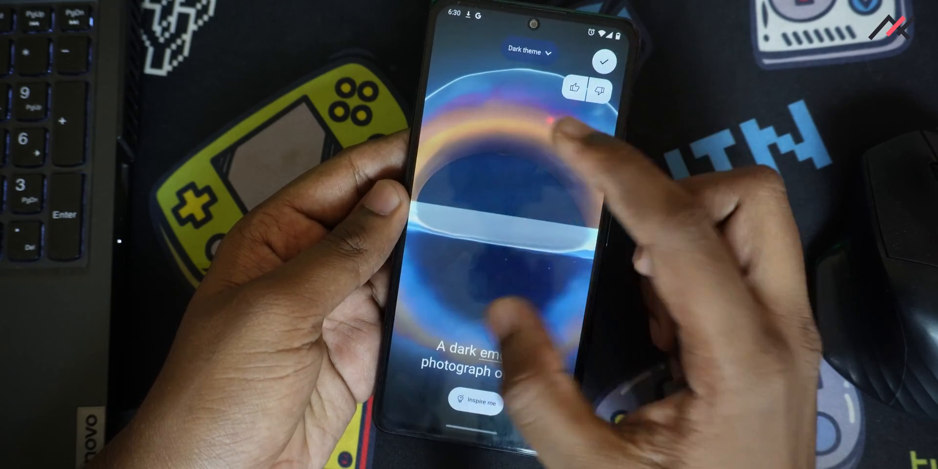